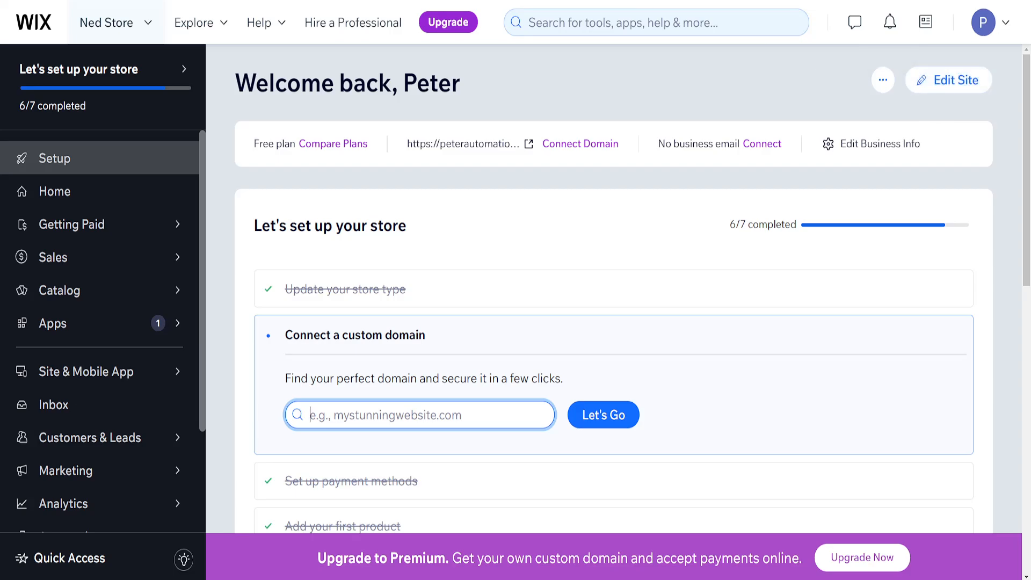
Step: Open the Ned Store site for editing from the Wix dashboard
left_click(947, 79)
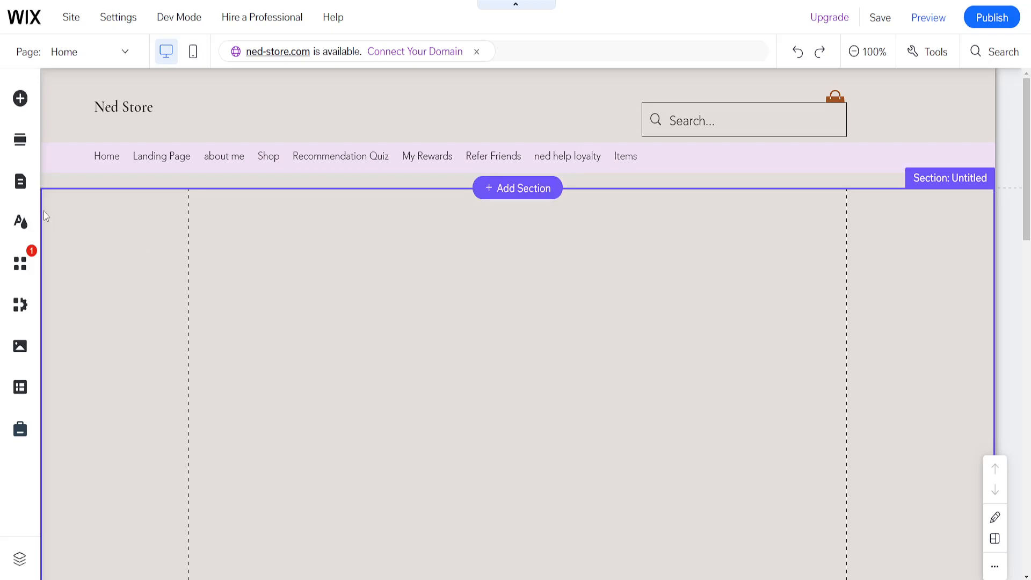
mouse_move(19, 221)
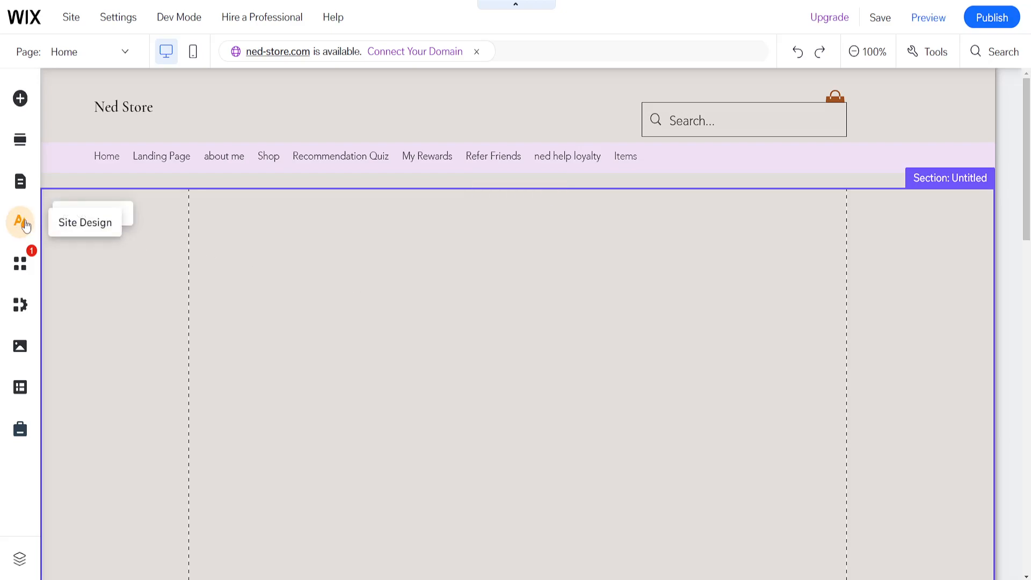
Step: Show the Text theme settings under Site Design
left_click(19, 222)
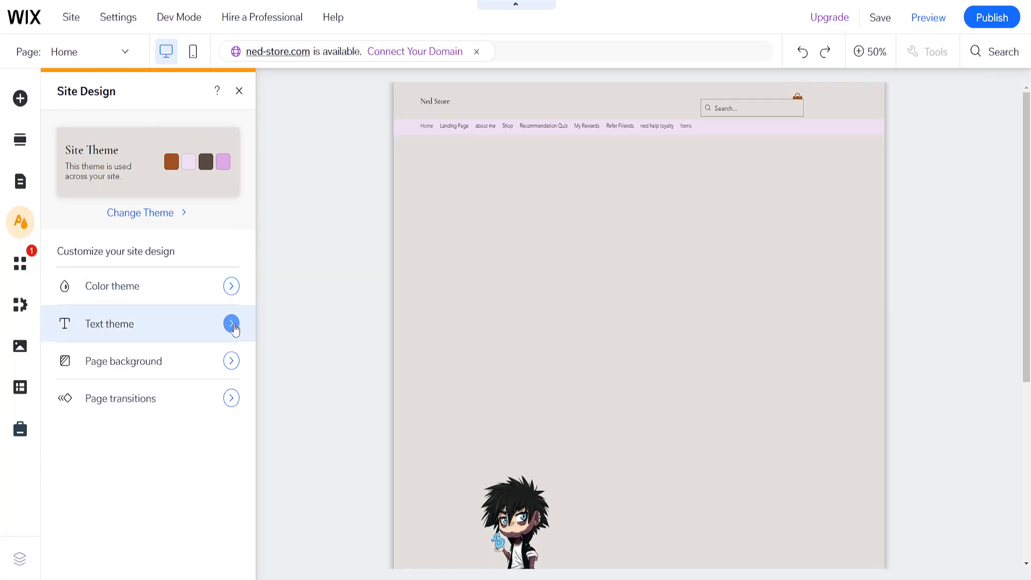
left_click(231, 323)
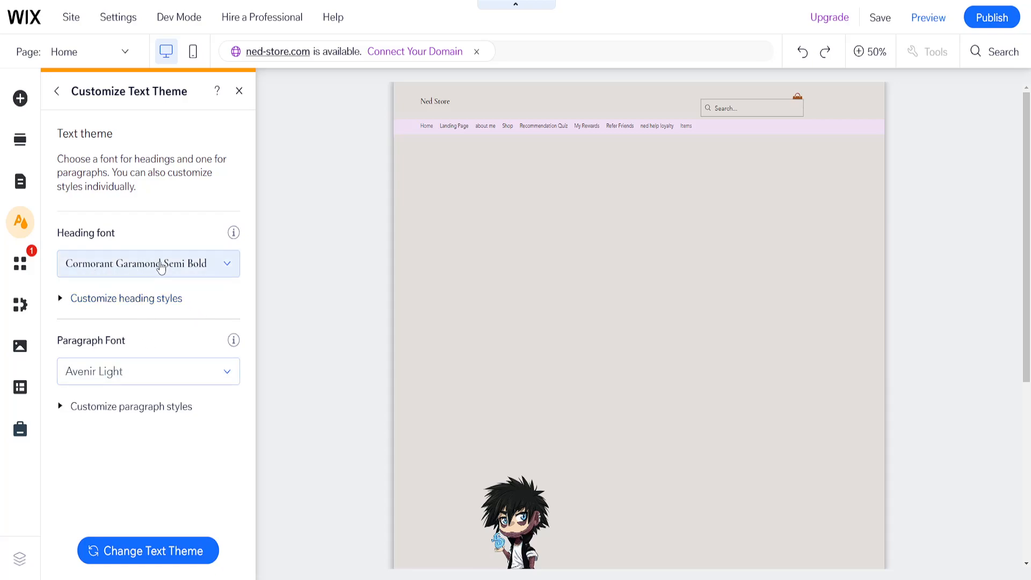
Step: Set the site's heading font to Damion
left_click(149, 264)
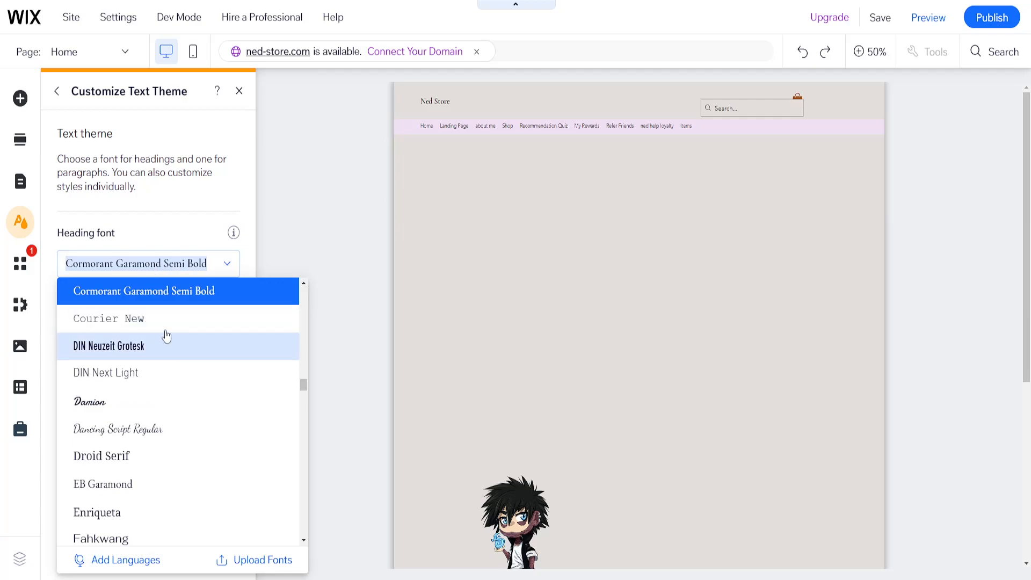
left_click(89, 401)
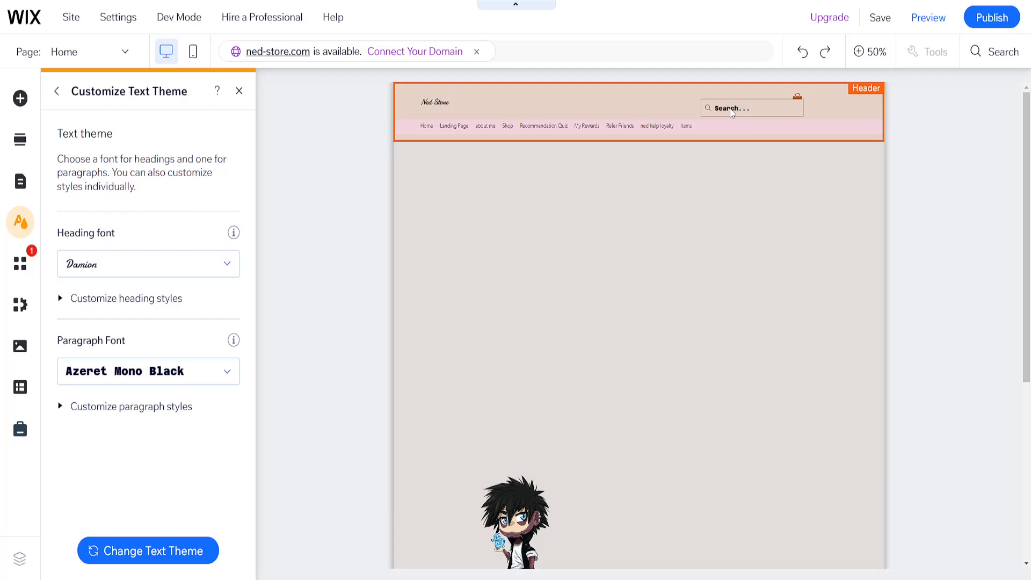
mouse_move(498, 164)
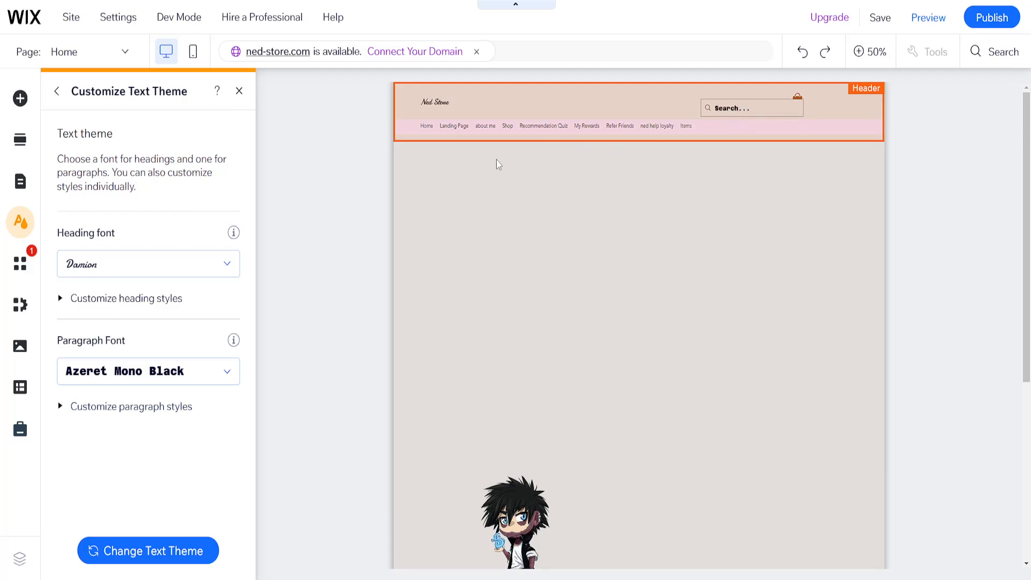
Step: Set the site's paragraph font to Avenir, keeping Damion headings
left_click(148, 371)
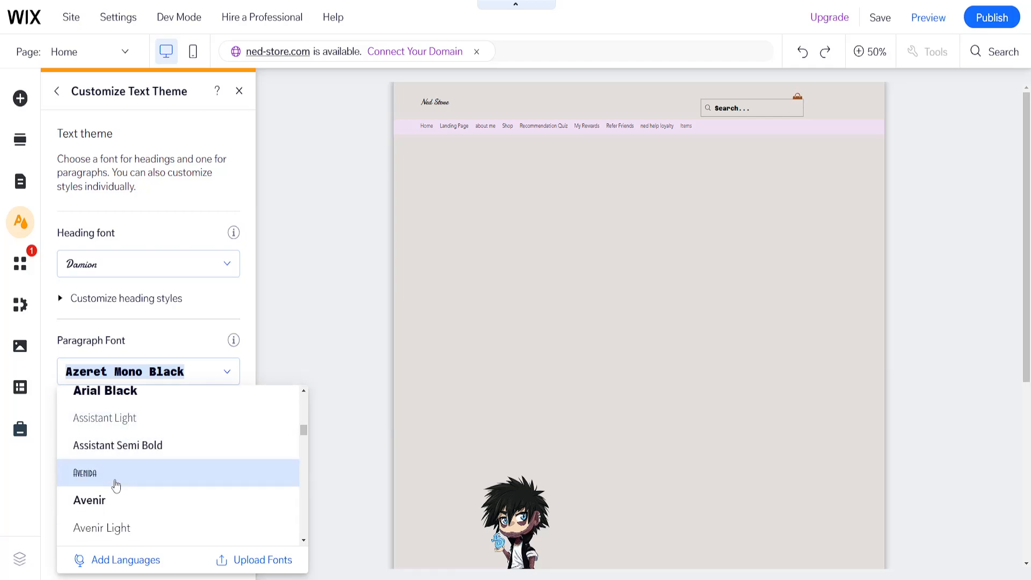
left_click(89, 500)
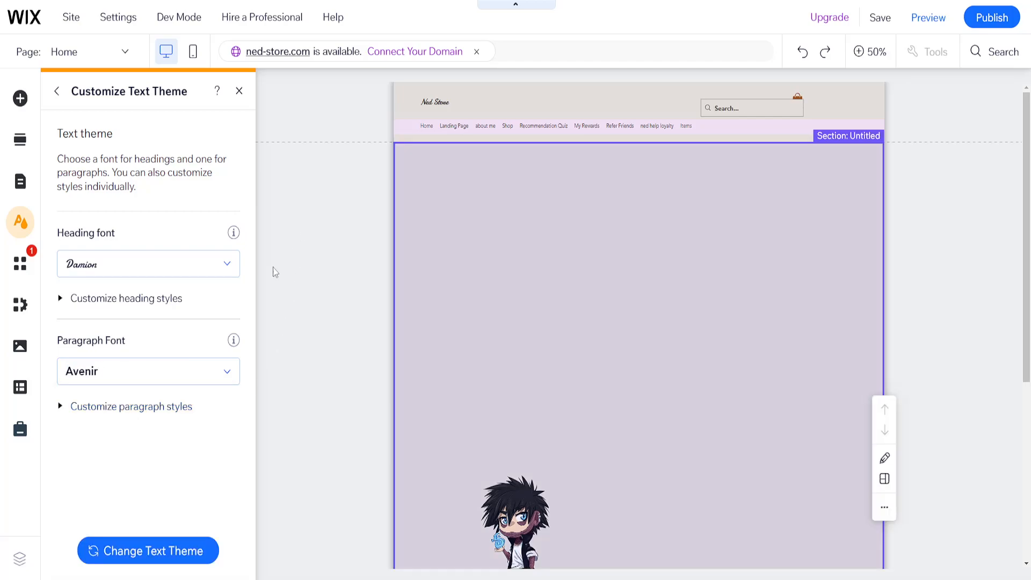
mouse_move(355, 221)
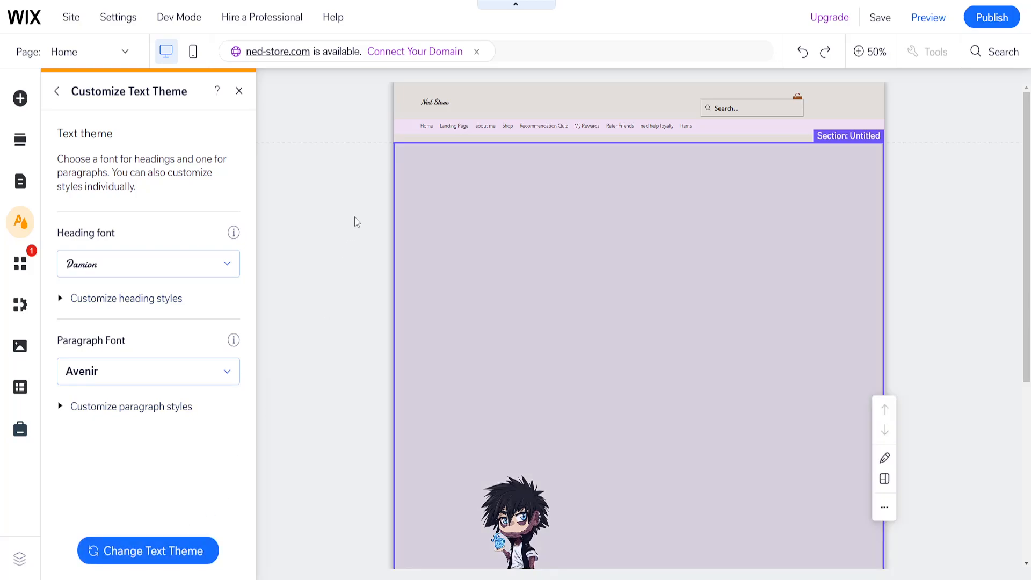